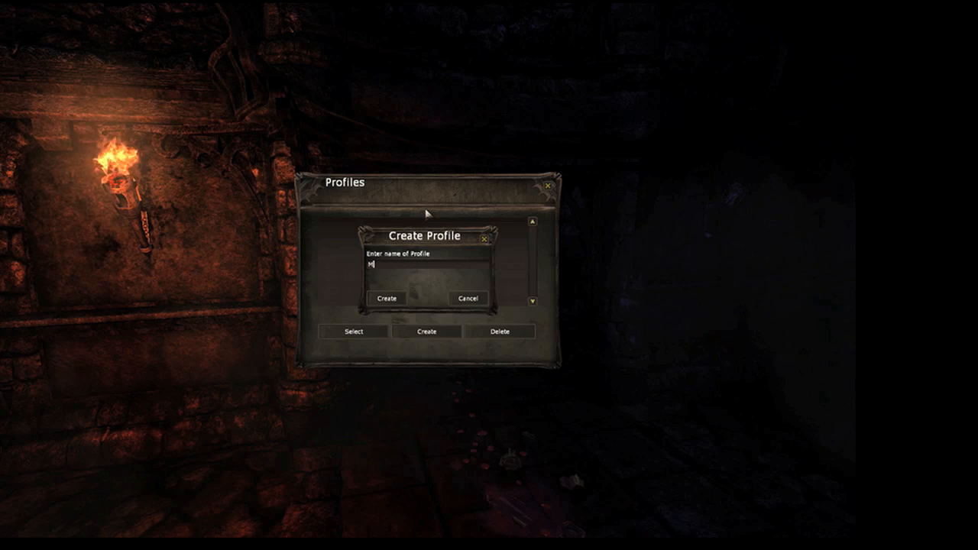
Create a player profile named 'att' and select it to play.
text(att)
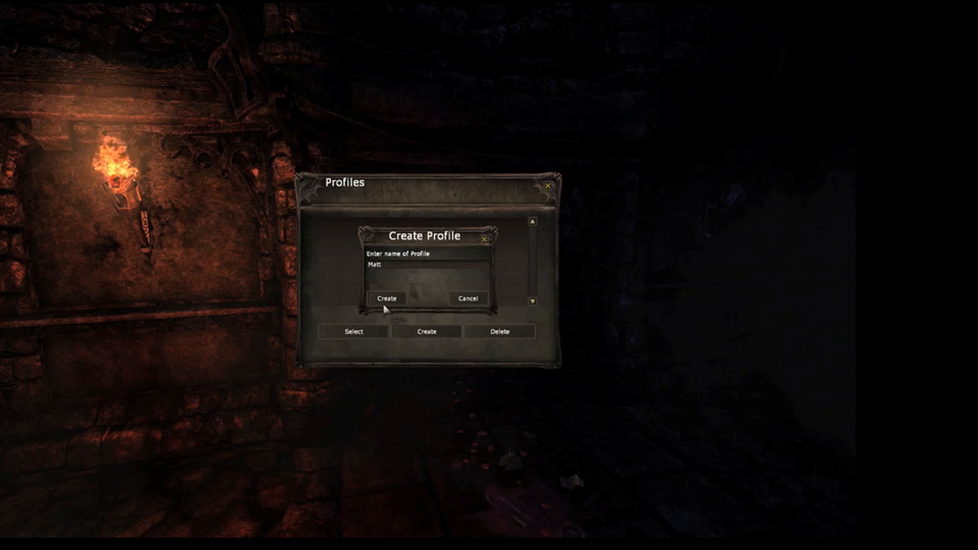
click(386, 298)
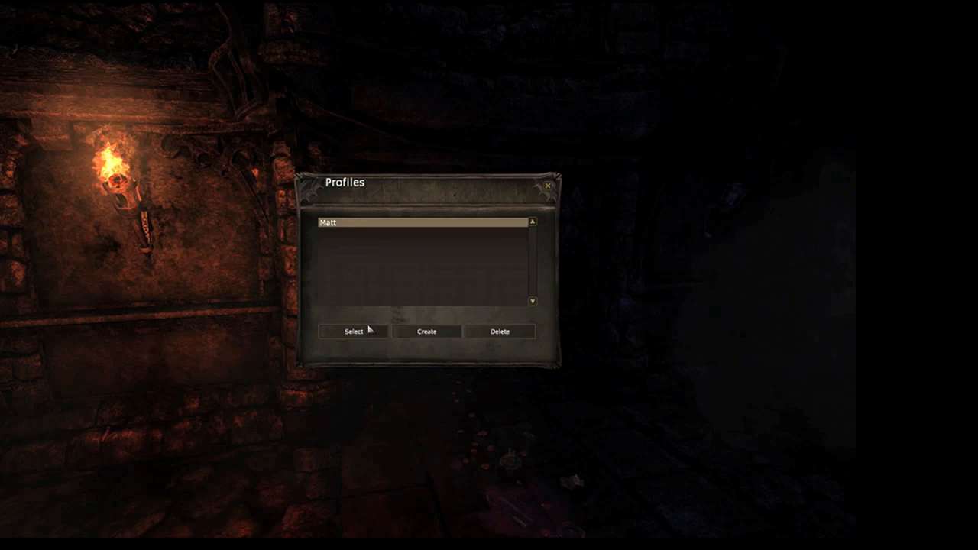
click(353, 330)
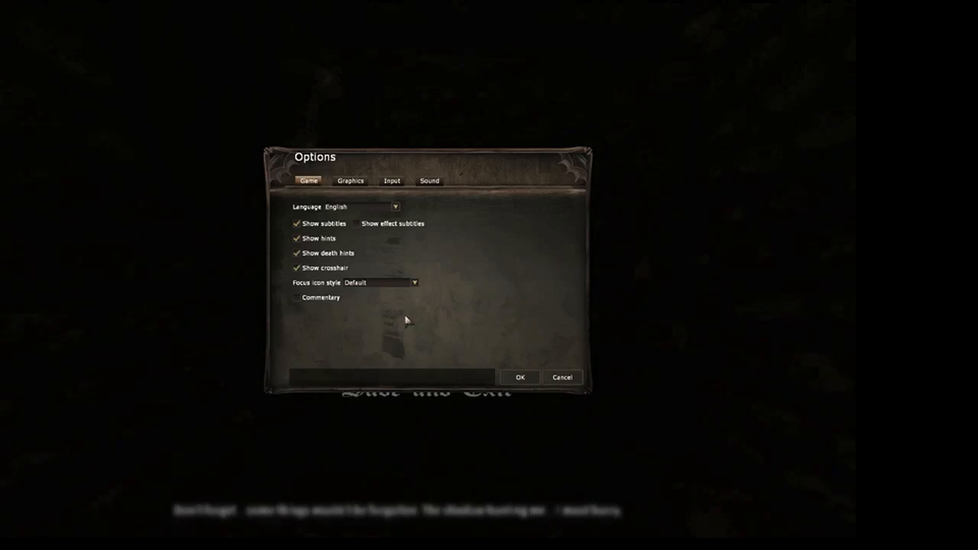
Lower the Master Volume in the Sound settings and confirm with OK.
click(429, 181)
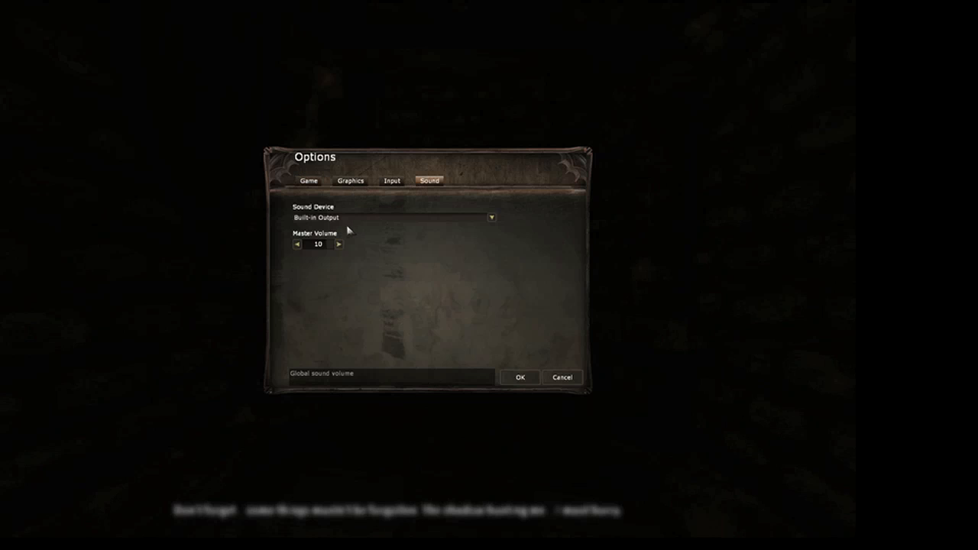
click(298, 244)
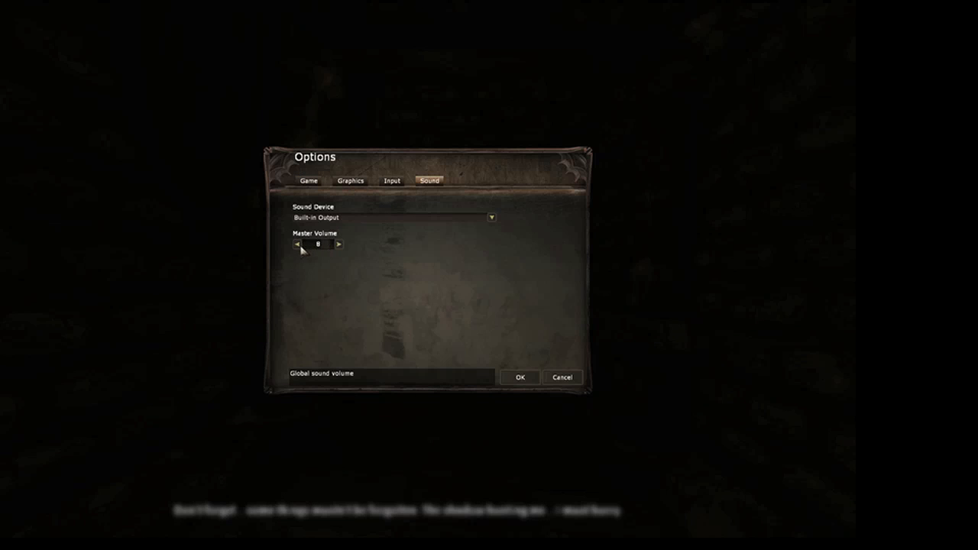
click(520, 376)
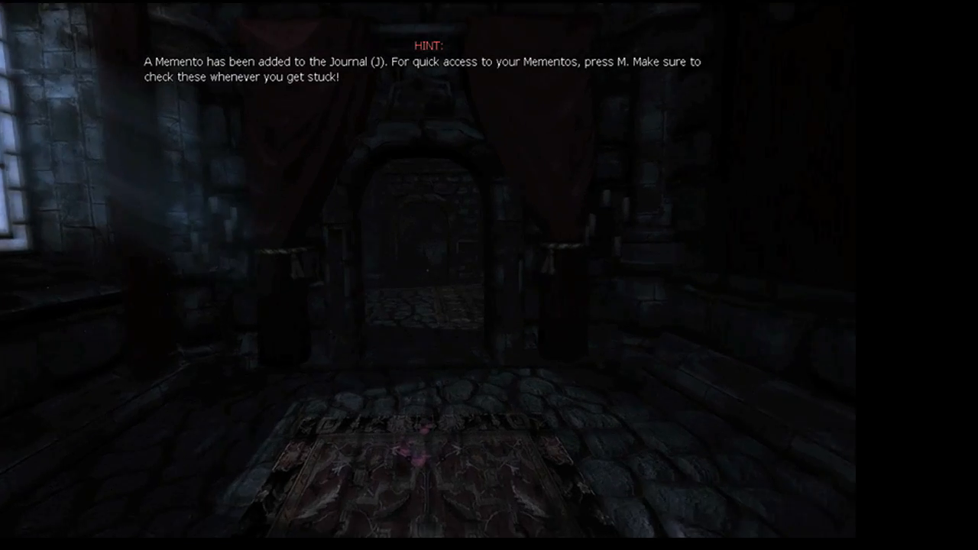
key(m)
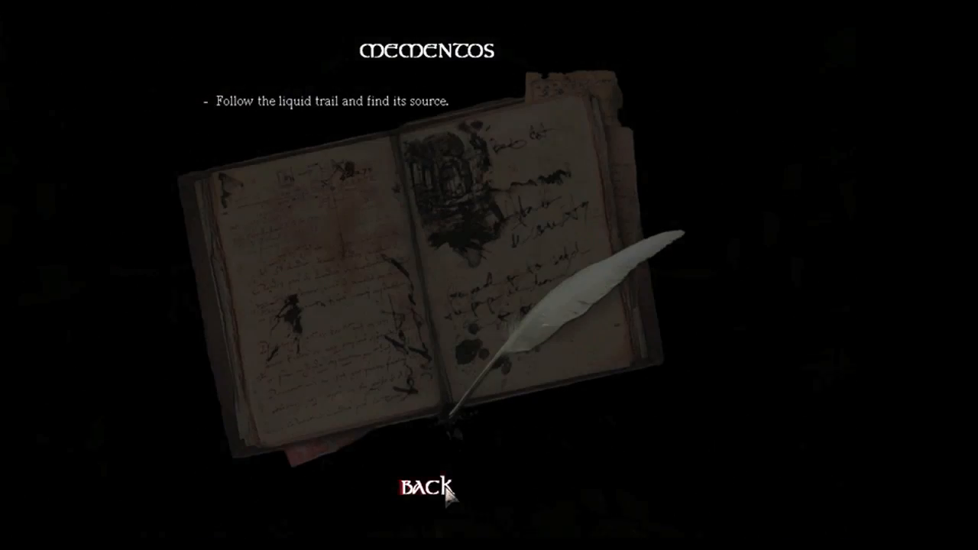
click(425, 487)
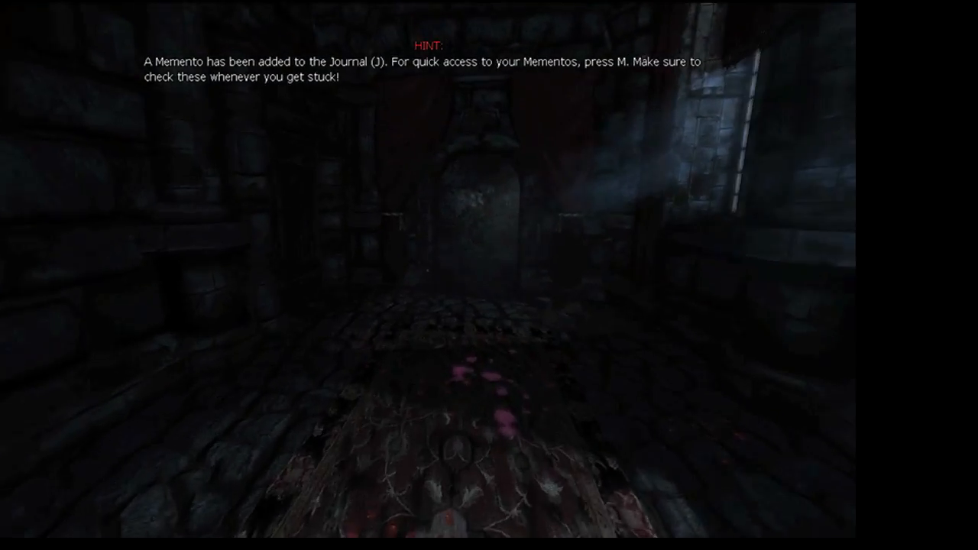
key(m)
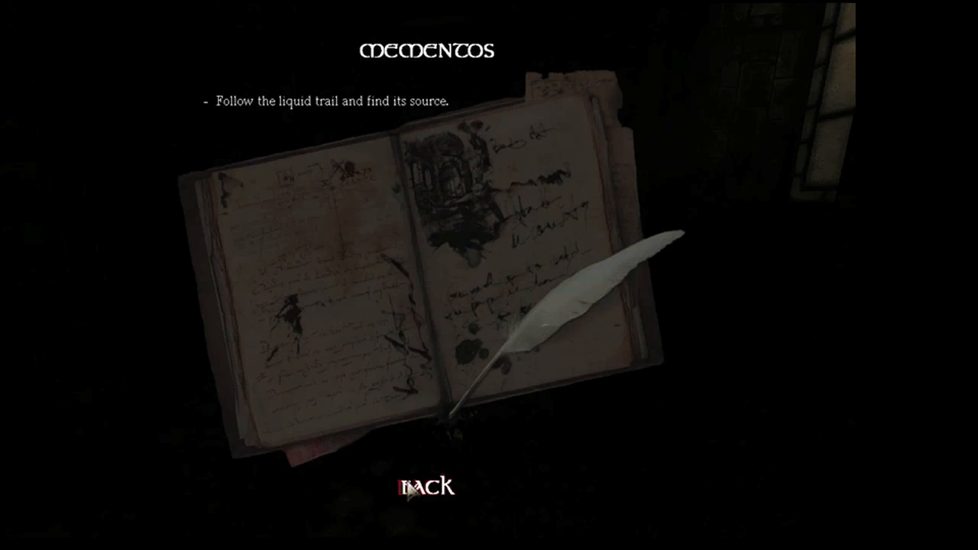
click(425, 486)
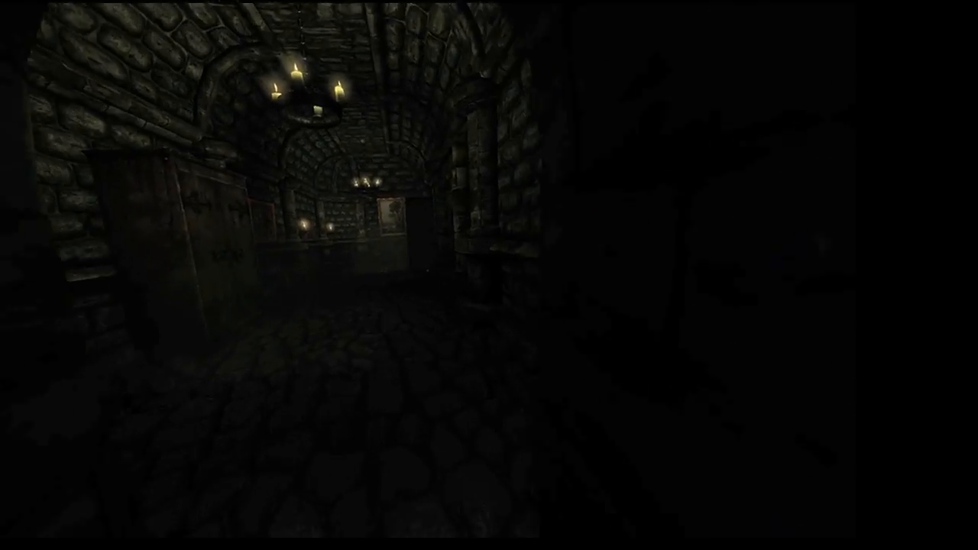
mouse_move(489, 275)
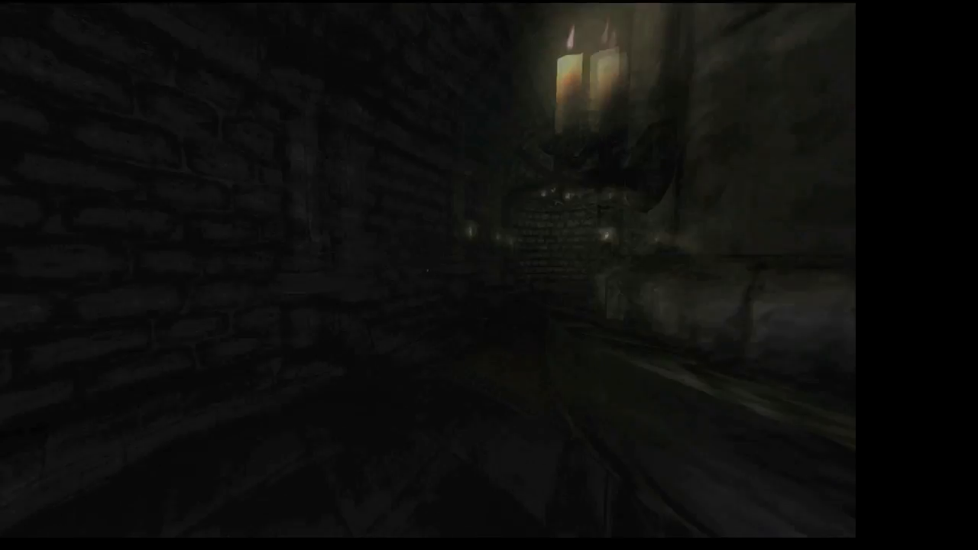
mouse_move(489, 275)
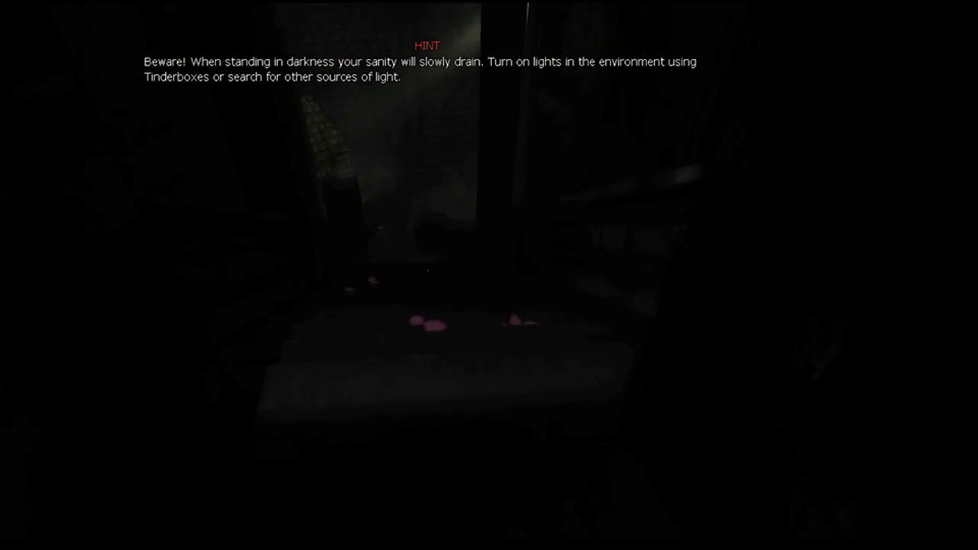
Pause the game, enter Options, glance at Sound, then bring up the Key Config bindings.
key(Escape)
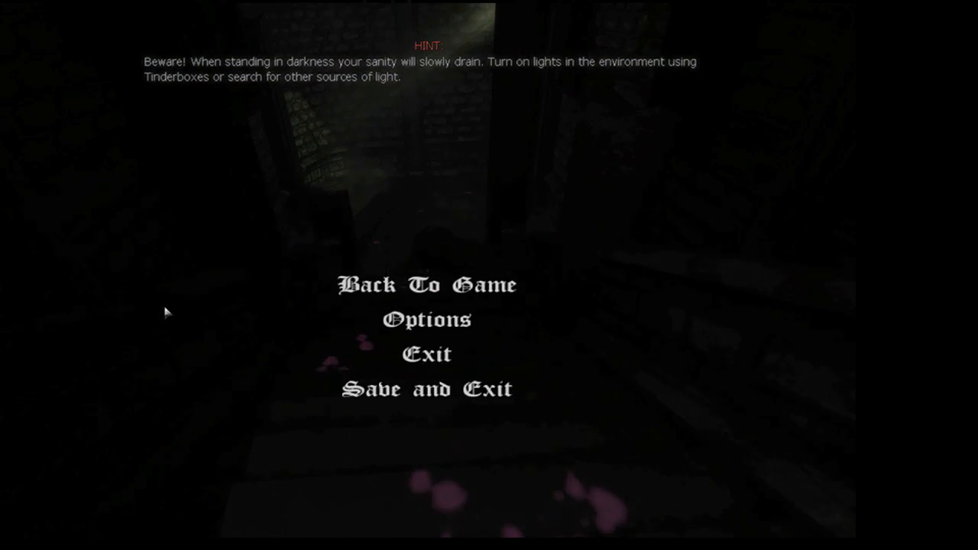
click(426, 319)
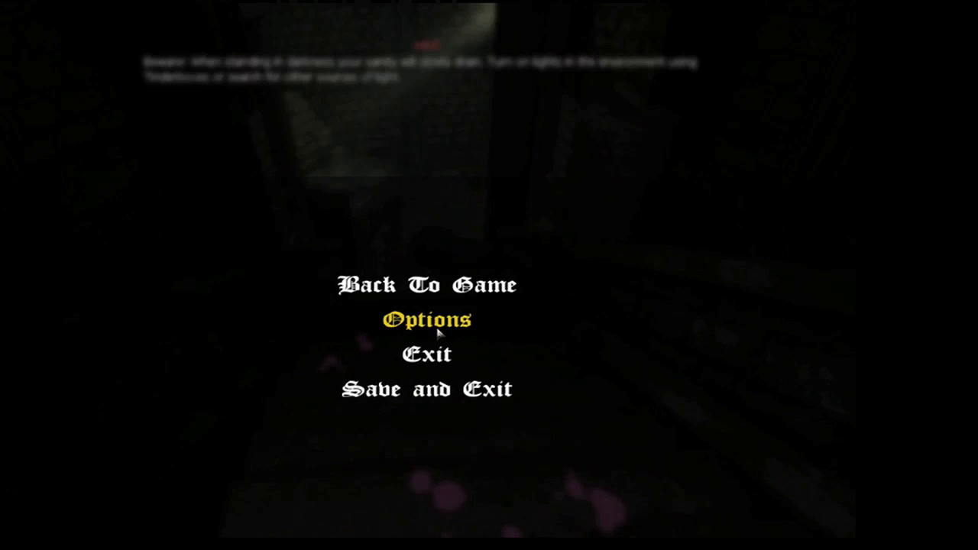
click(425, 319)
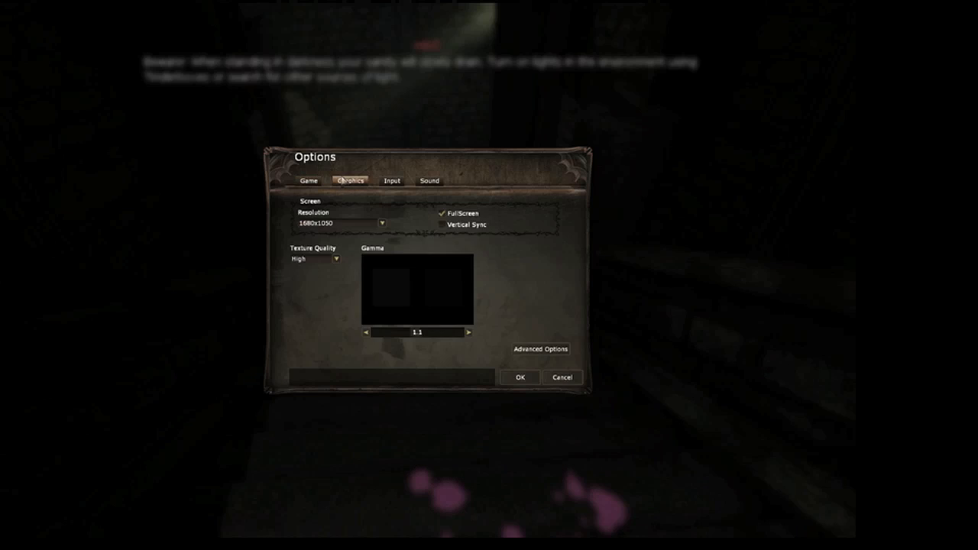
click(429, 180)
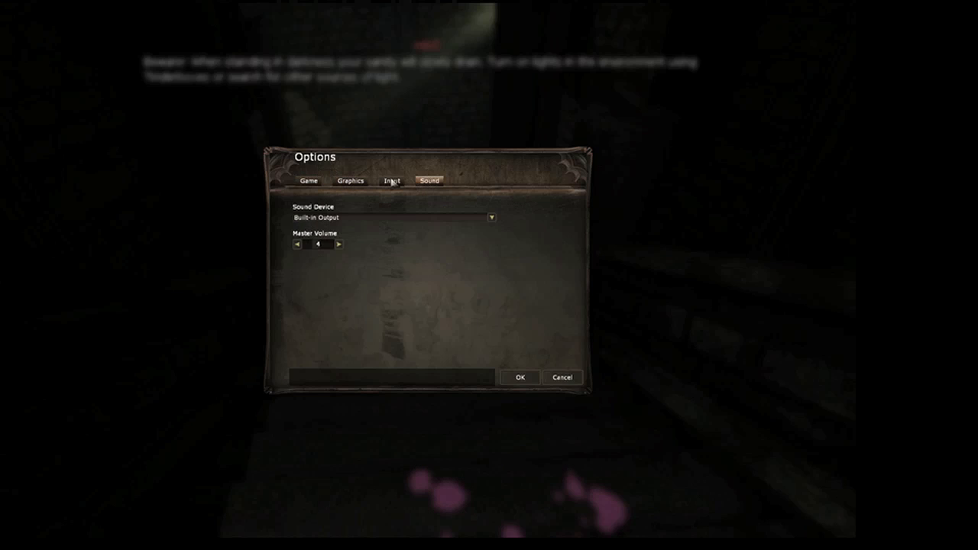
click(391, 181)
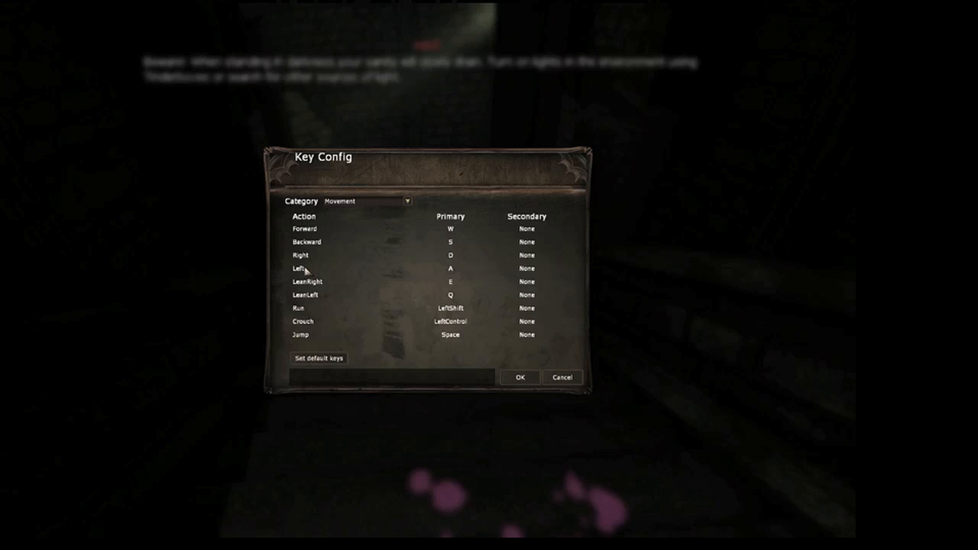
mouse_move(342, 261)
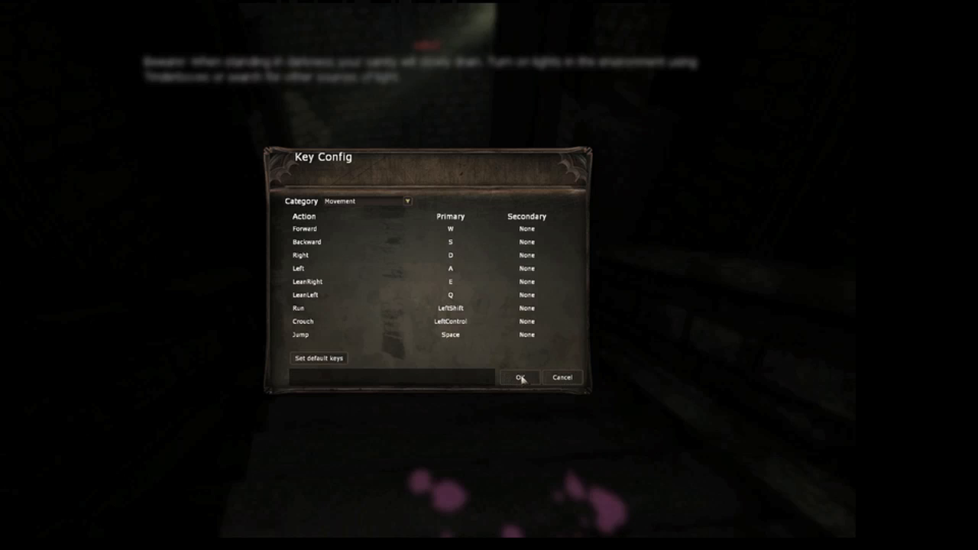
Close Key Config with OK, keeping the bindings, and resume play.
click(519, 377)
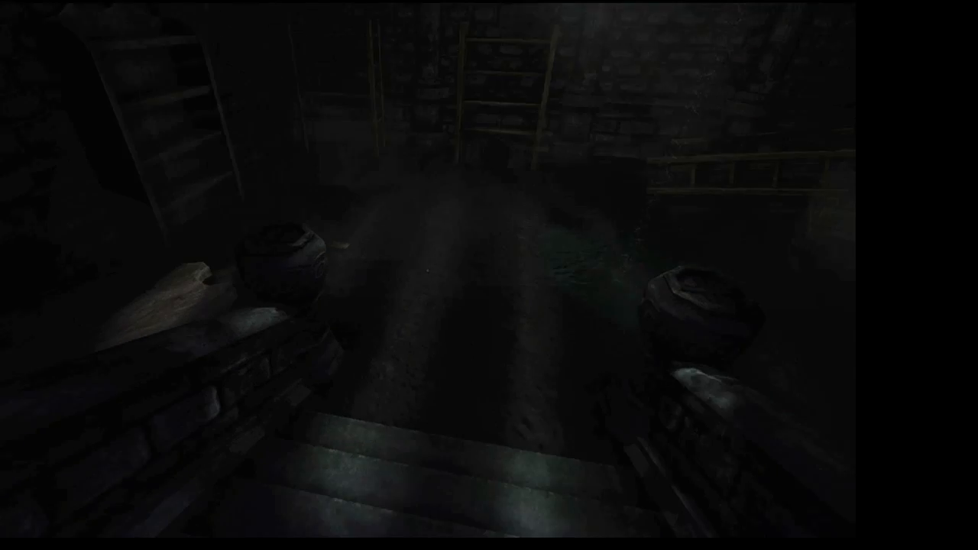
Save and Exit to the main menu, confirm Yes, then choose Exit to quit.
key(Escape)
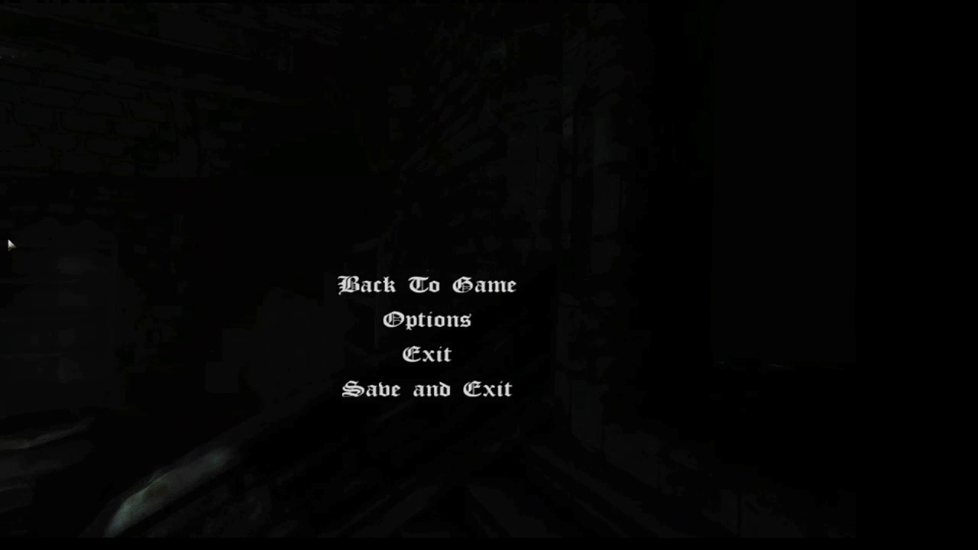
click(426, 390)
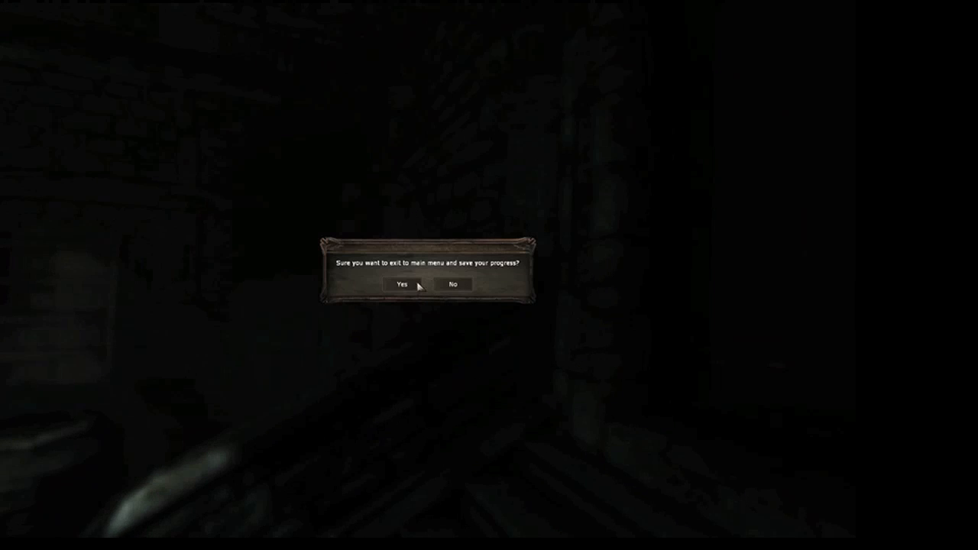
click(401, 283)
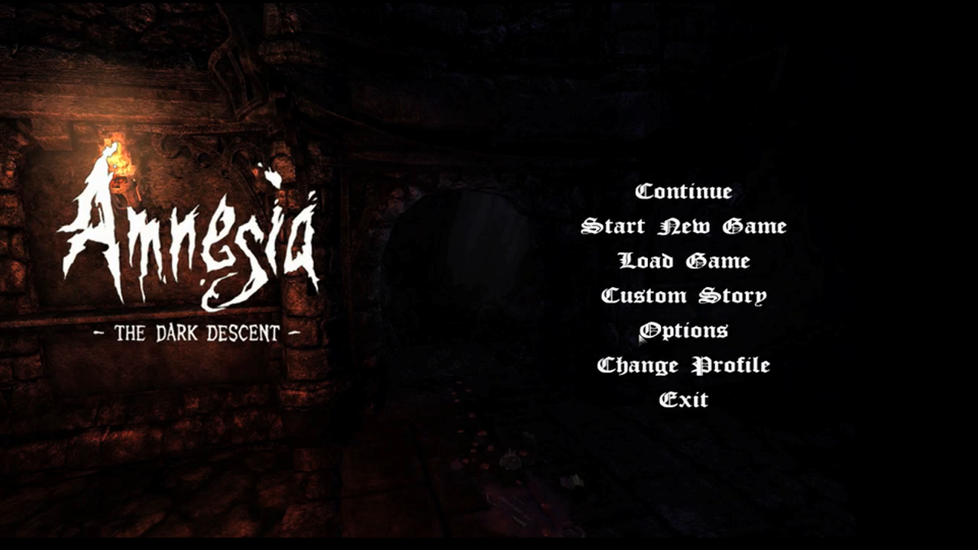
mouse_move(683, 295)
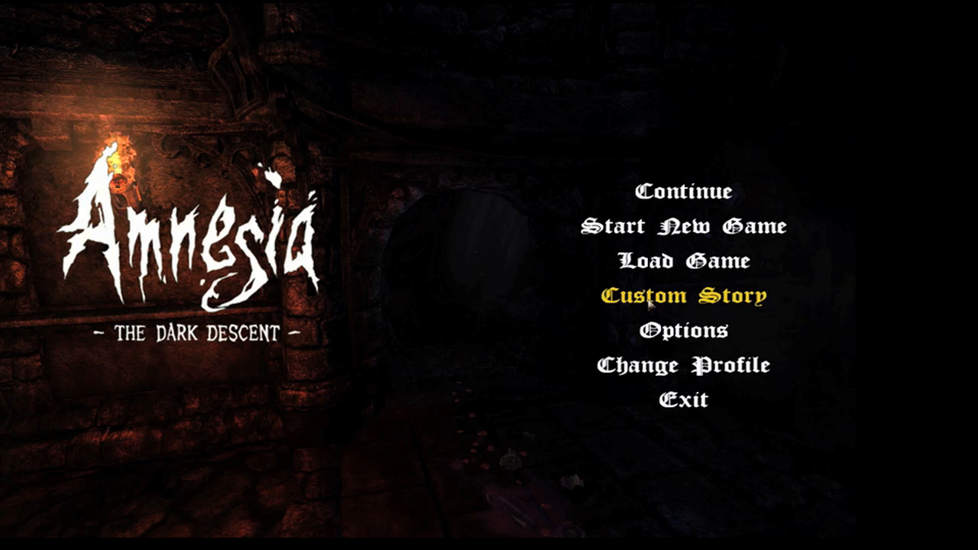
click(682, 398)
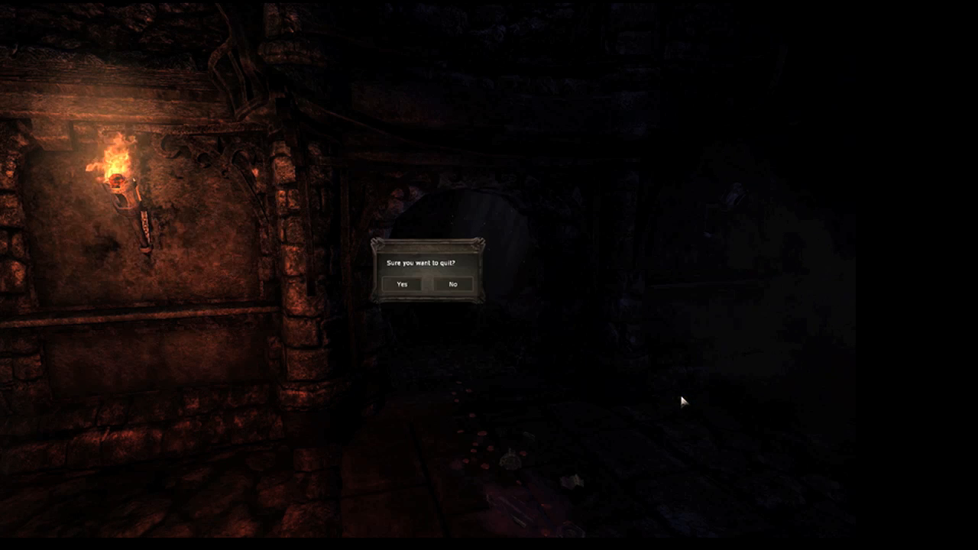